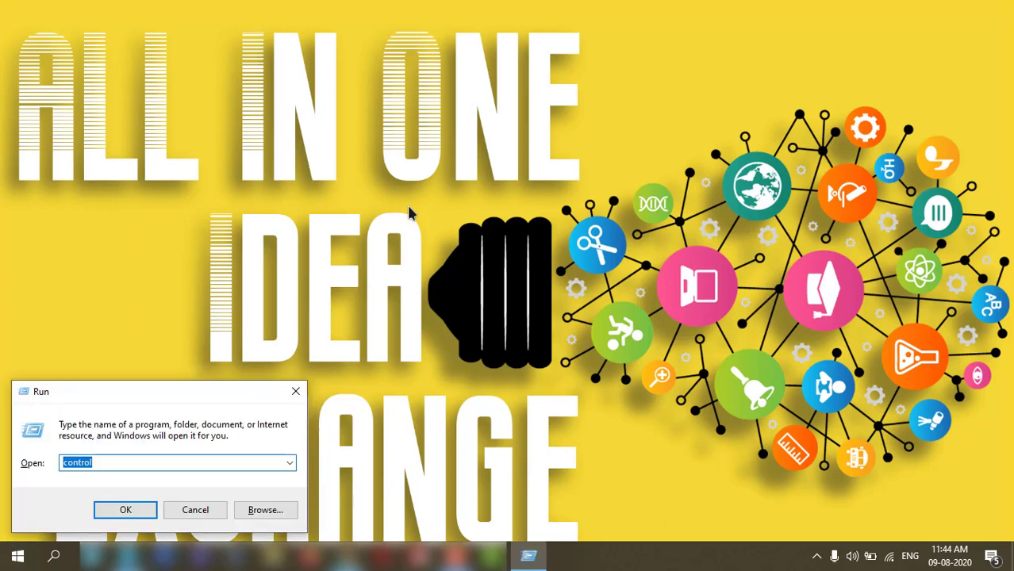
pyautogui.moveTo(35, 467)
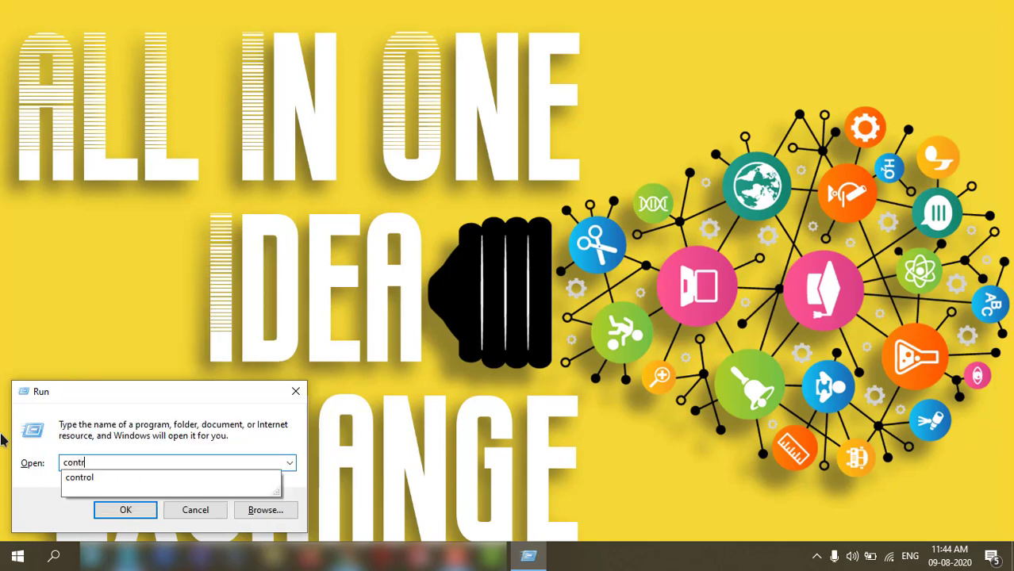
# Step: Launch Control Panel and search it for 'recover' to list recovery options
pyautogui.click(125, 509)
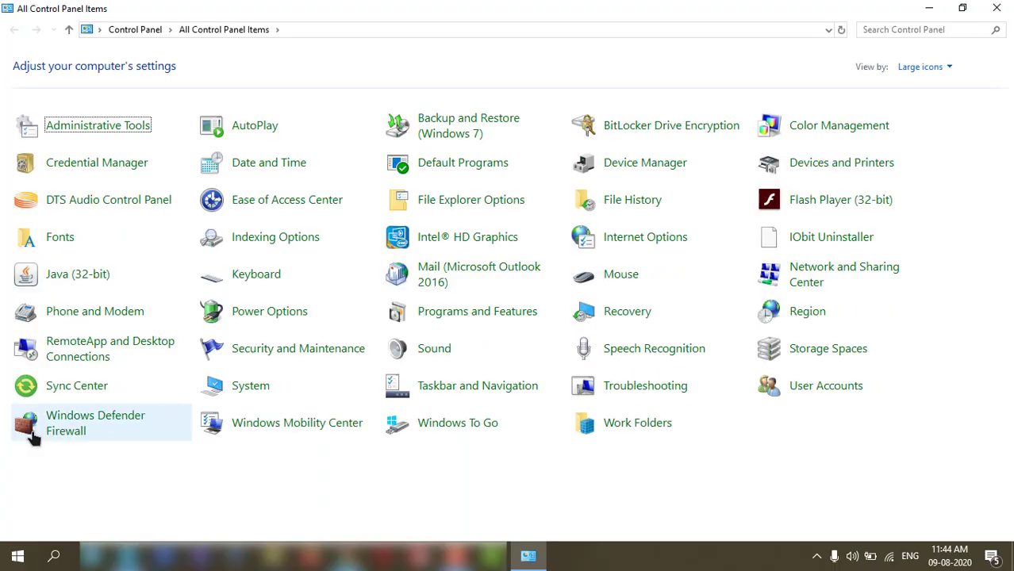
pyautogui.moveTo(949, 104)
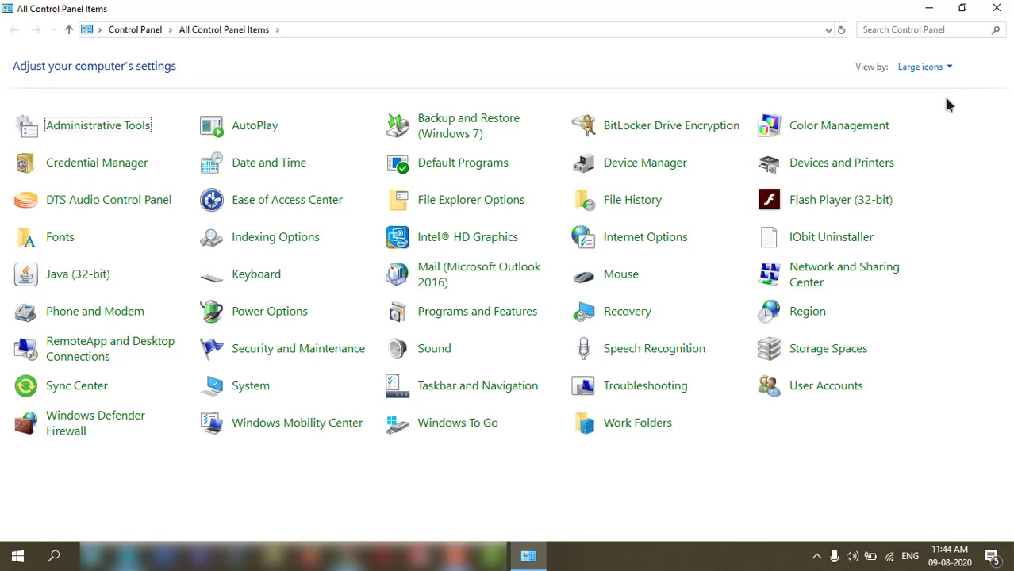
pyautogui.moveTo(920, 28)
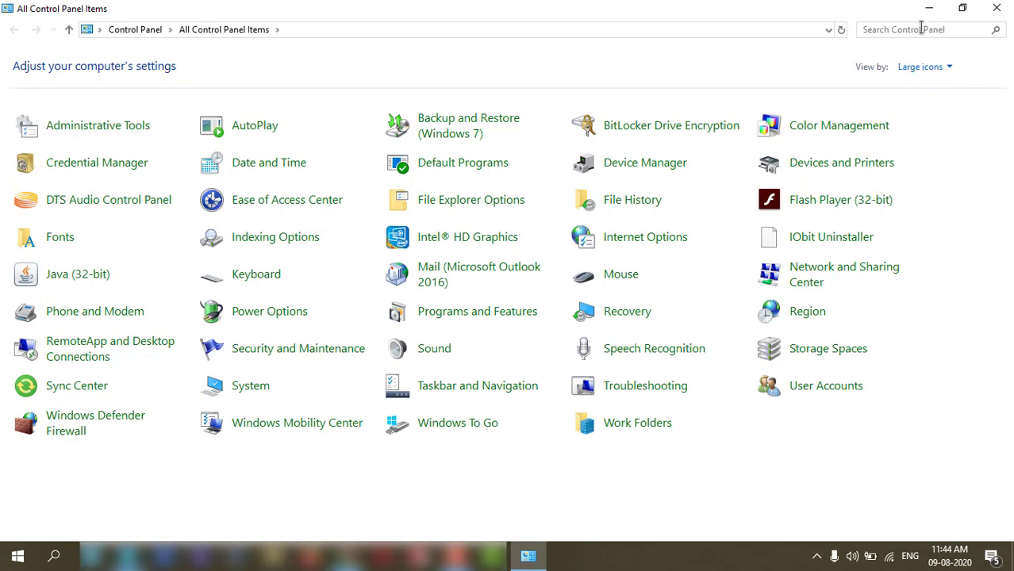
pyautogui.write('r')
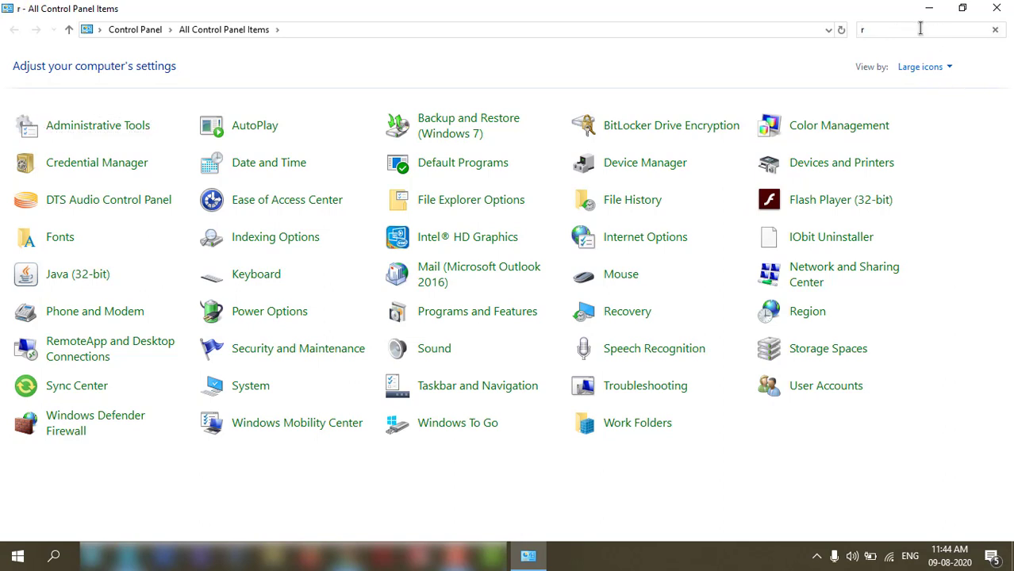
pyautogui.write('e')
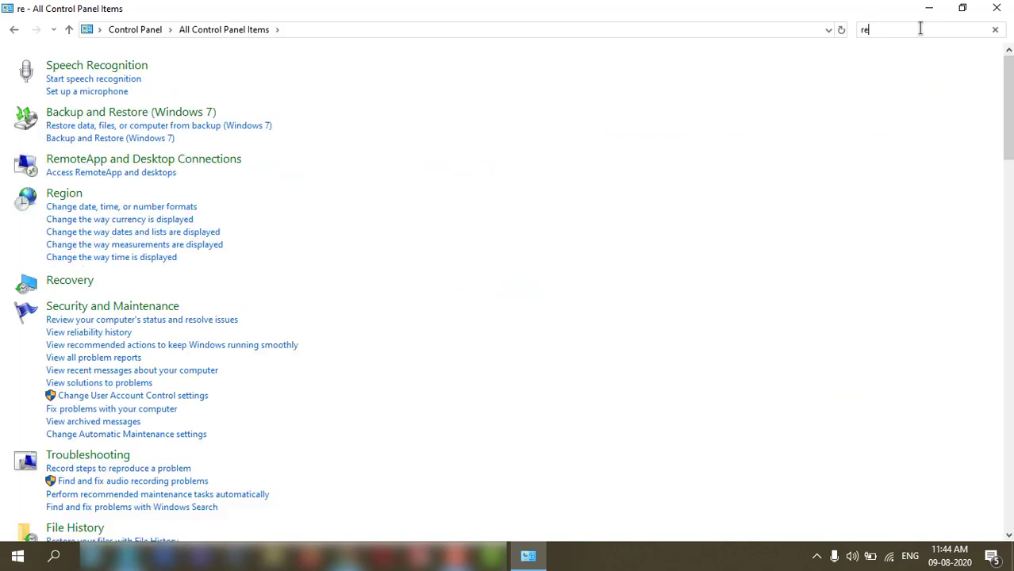
pyautogui.write('cover')
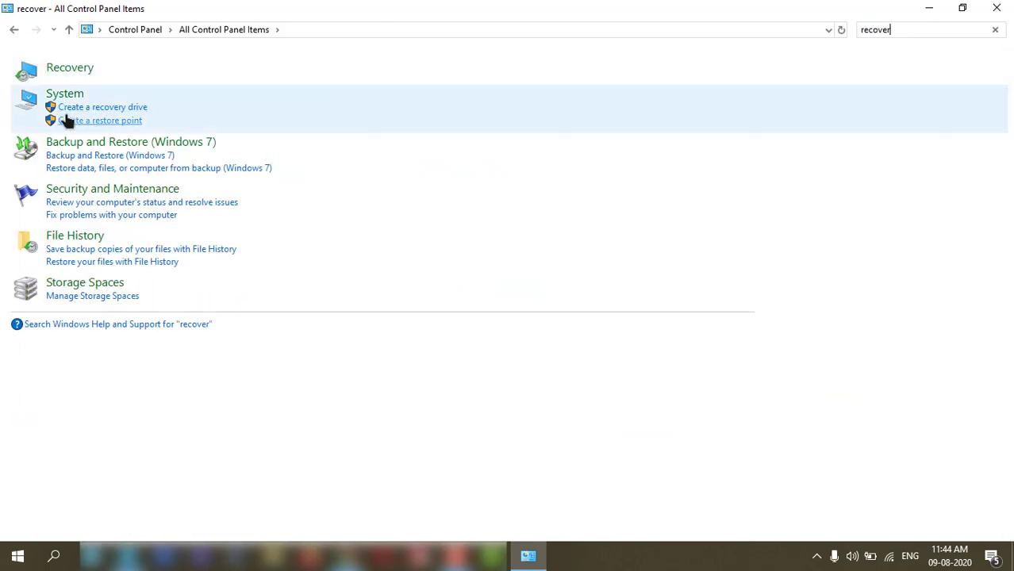
pyautogui.moveTo(71, 143)
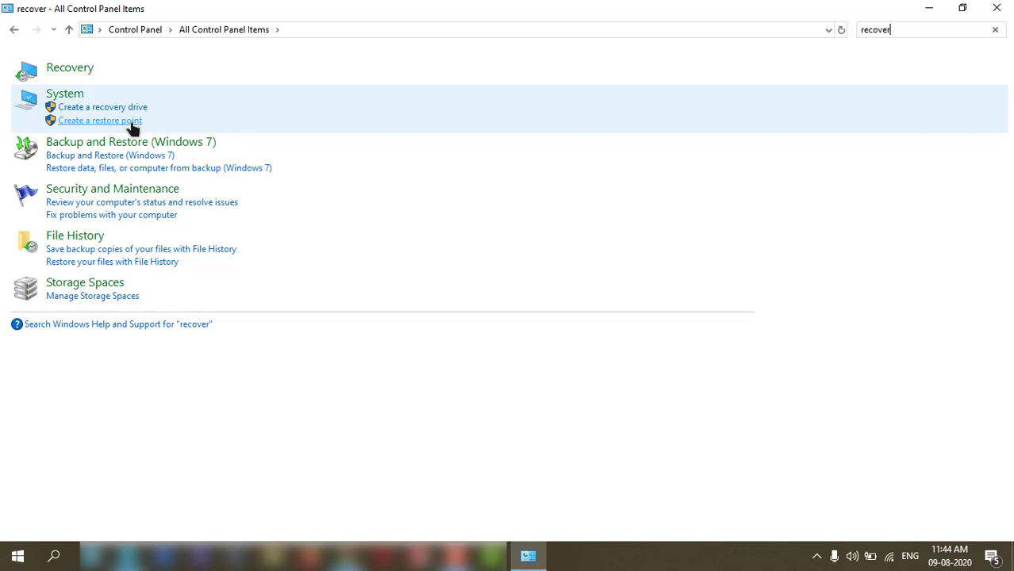
pyautogui.moveTo(115, 168)
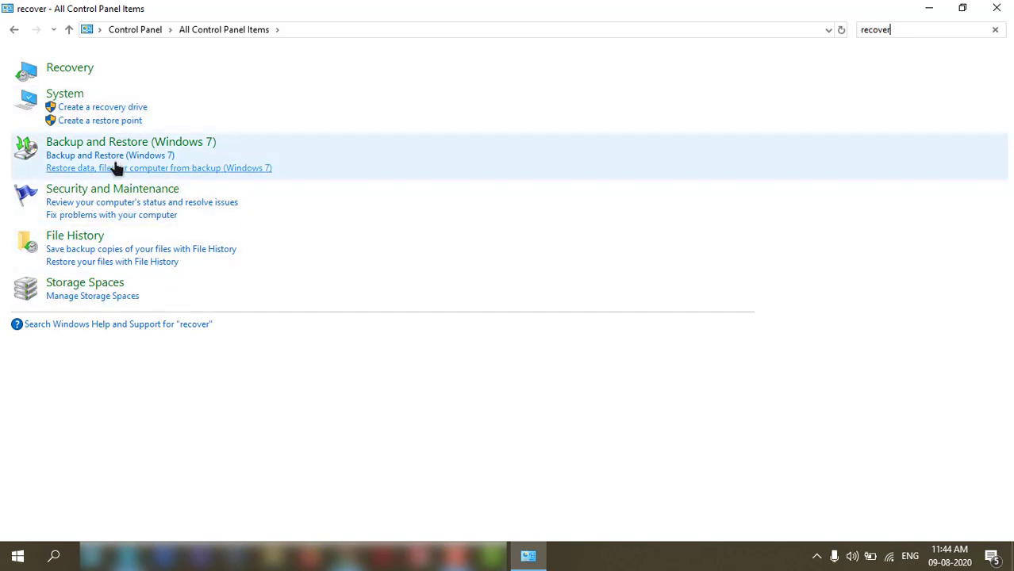
pyautogui.moveTo(174, 130)
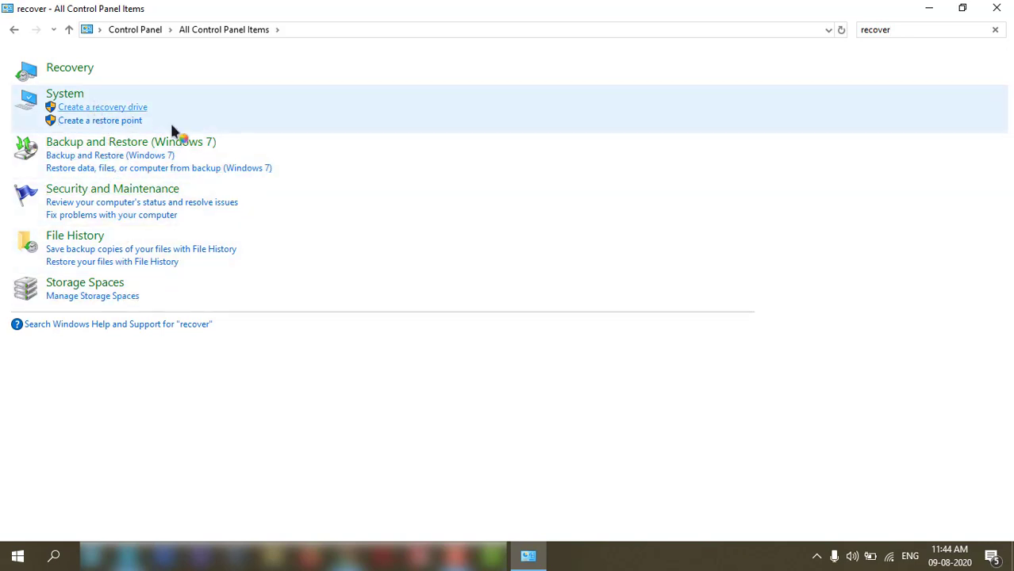
pyautogui.moveTo(543, 323)
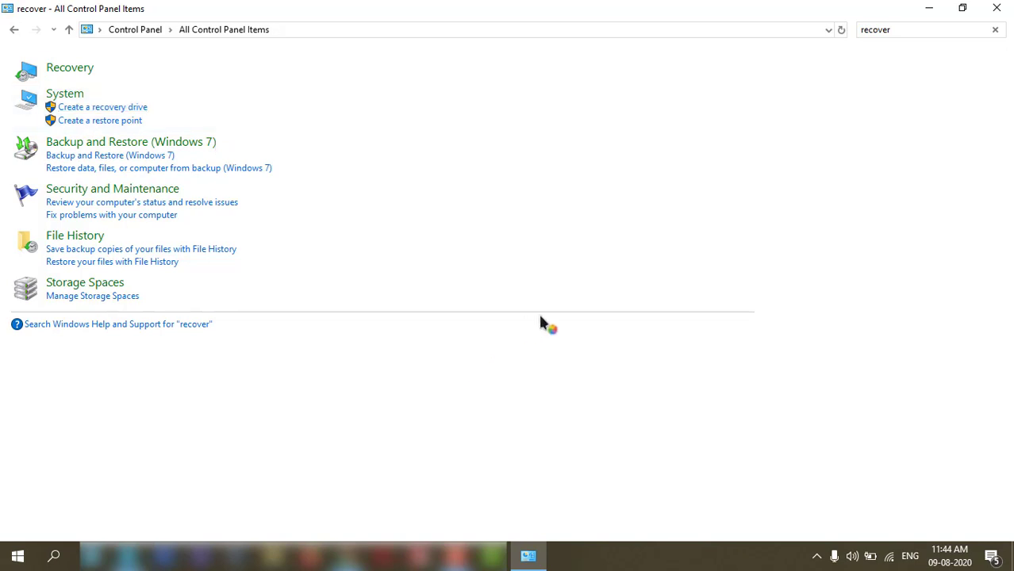
# Step: Start 'Create a recovery drive' with system file backup left checked
pyautogui.click(102, 106)
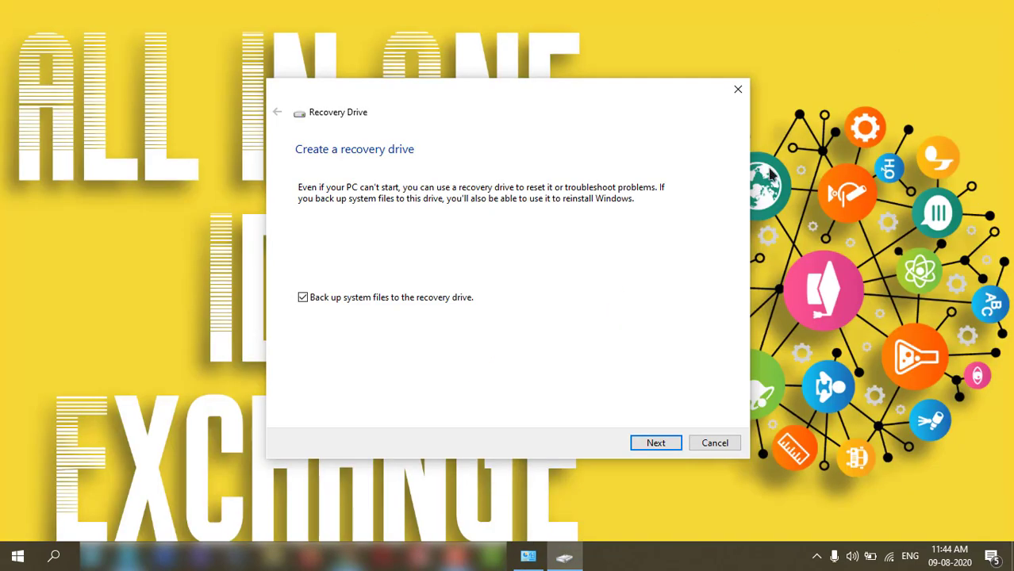
pyautogui.moveTo(332, 200)
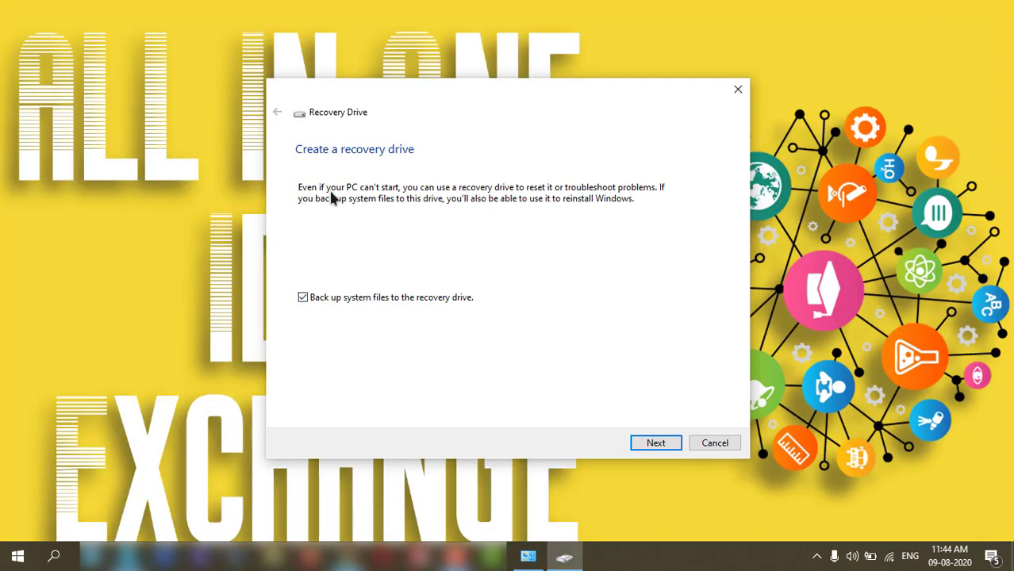
pyautogui.moveTo(343, 311)
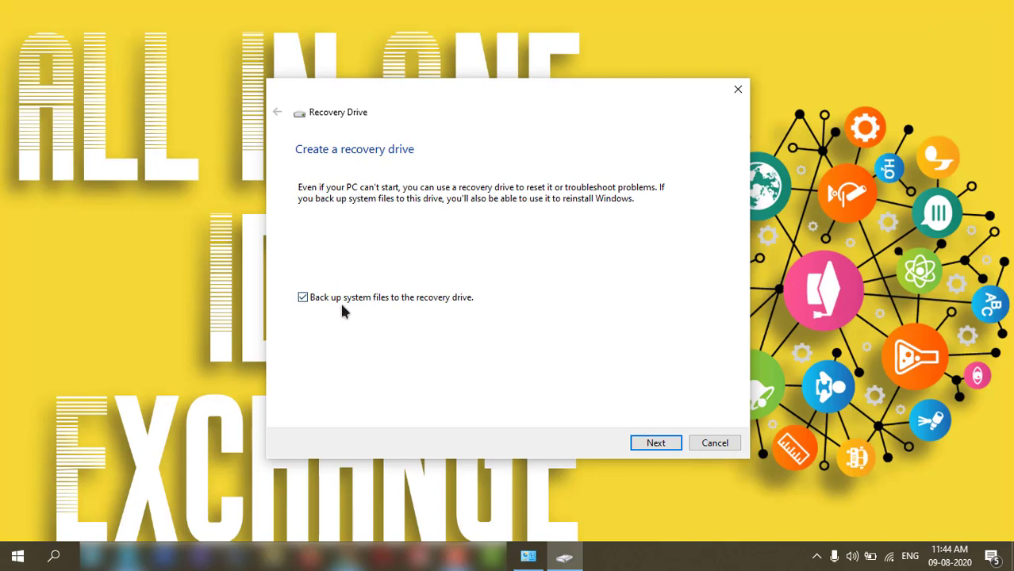
pyautogui.moveTo(411, 310)
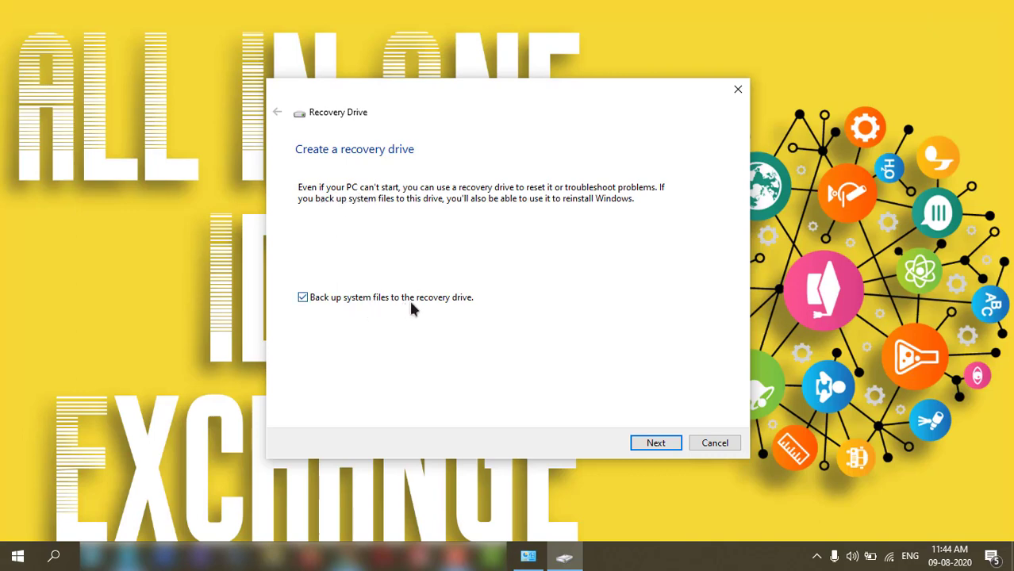
pyautogui.moveTo(468, 315)
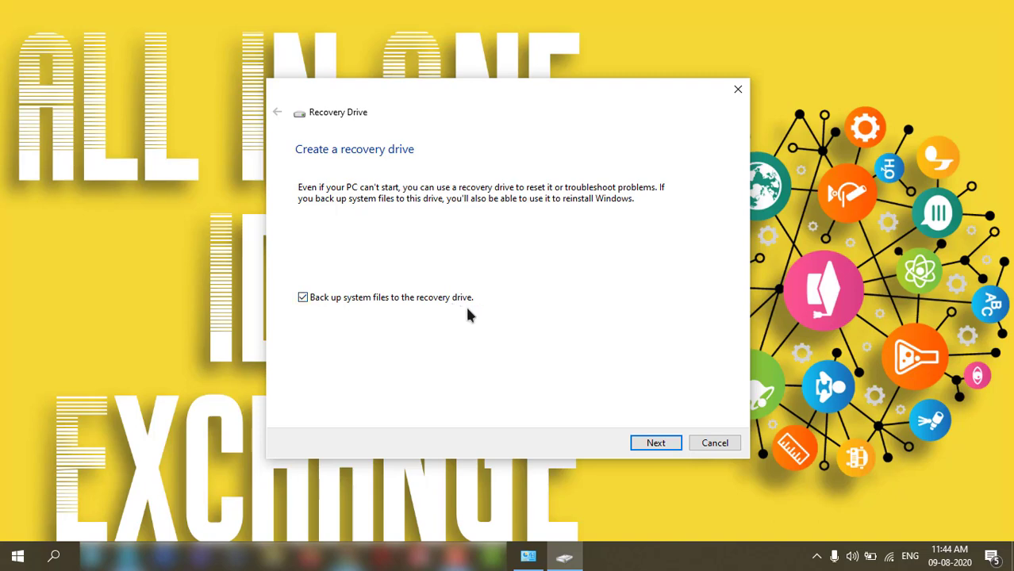
# Step: Advance to the USB flash drive selection listing H:\ (ESD-ISO)
pyautogui.click(655, 443)
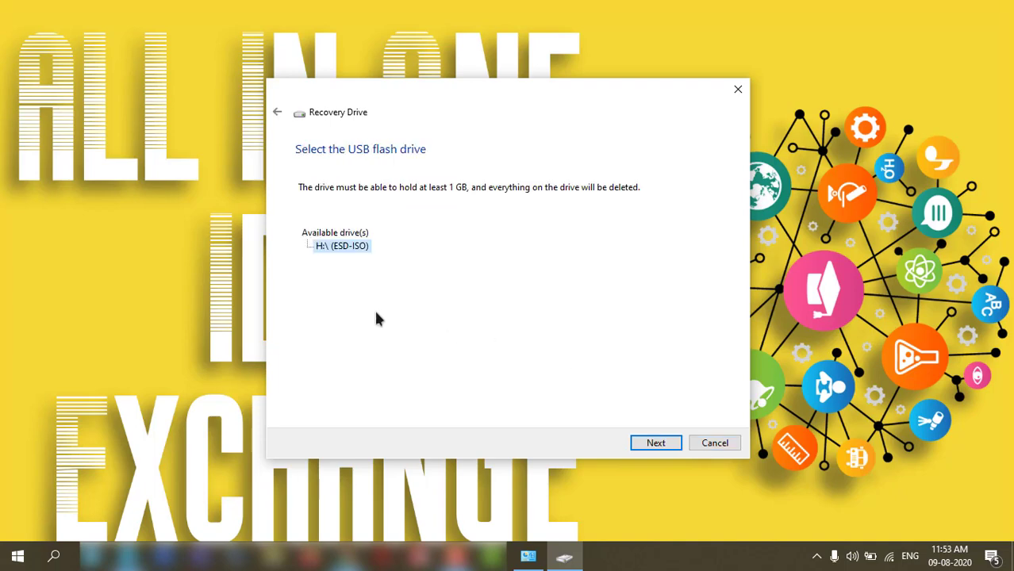
pyautogui.moveTo(400, 200)
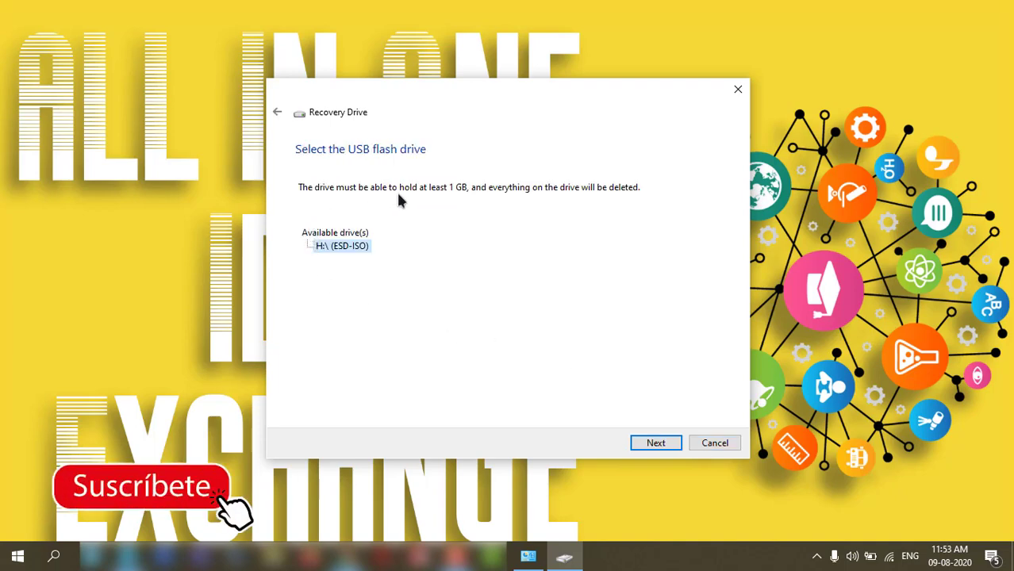
pyautogui.moveTo(384, 201)
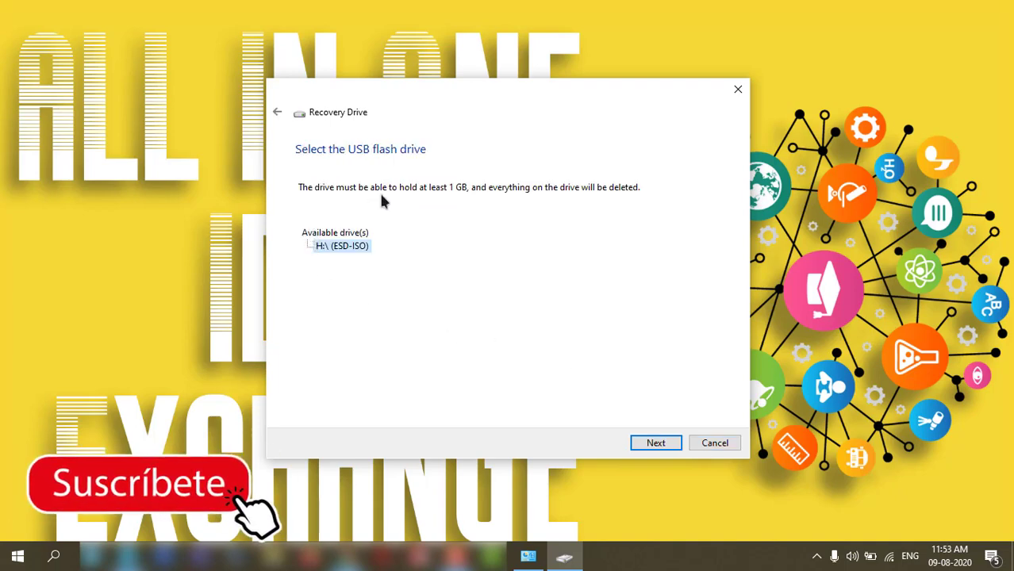
pyautogui.moveTo(520, 206)
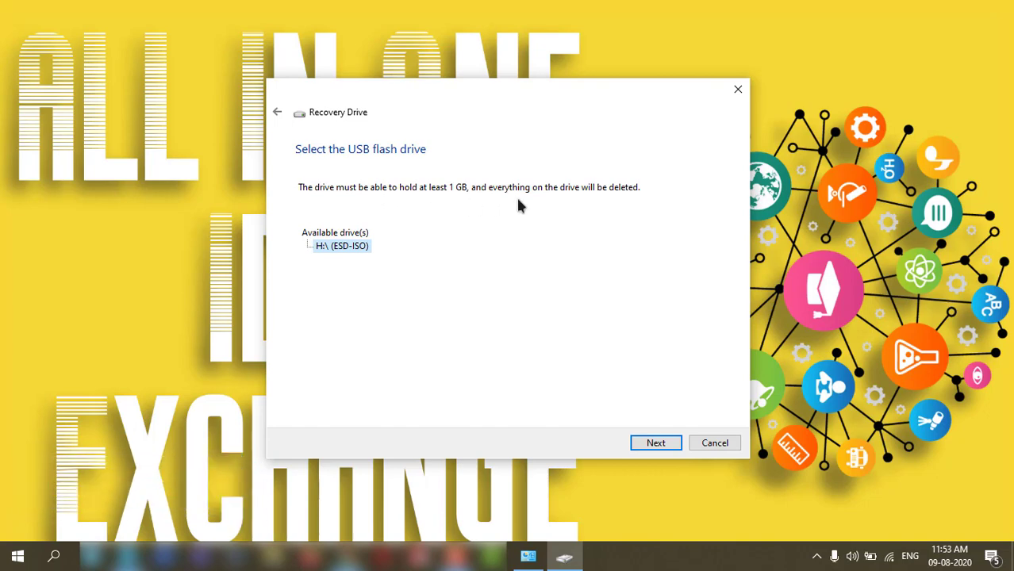
pyautogui.moveTo(368, 213)
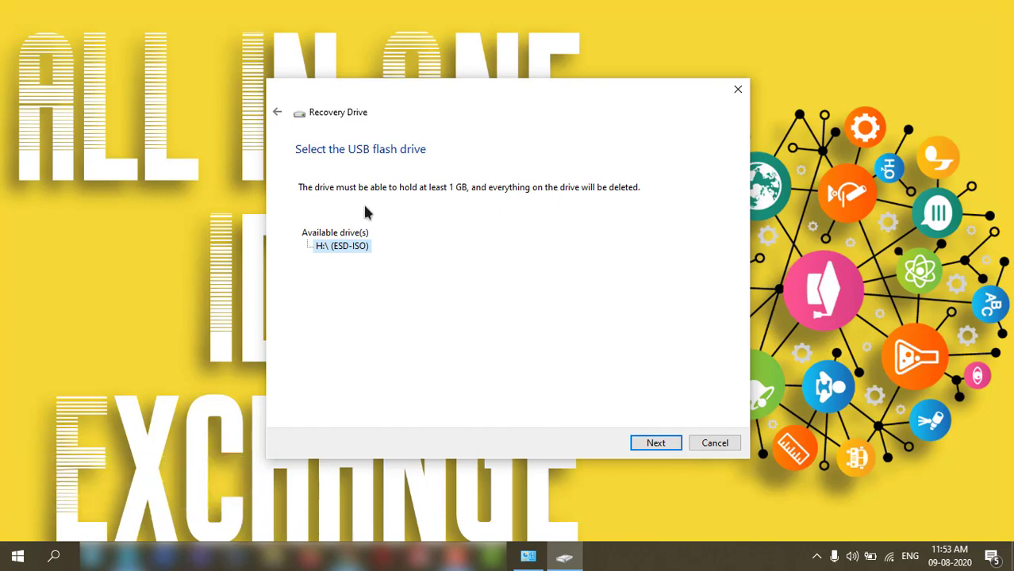
pyautogui.moveTo(374, 212)
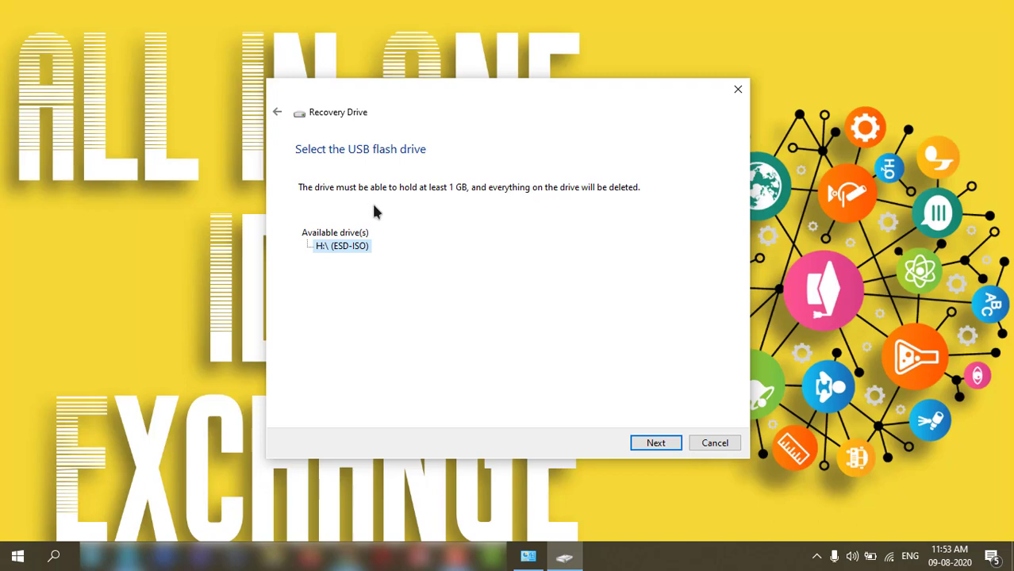
pyautogui.moveTo(416, 209)
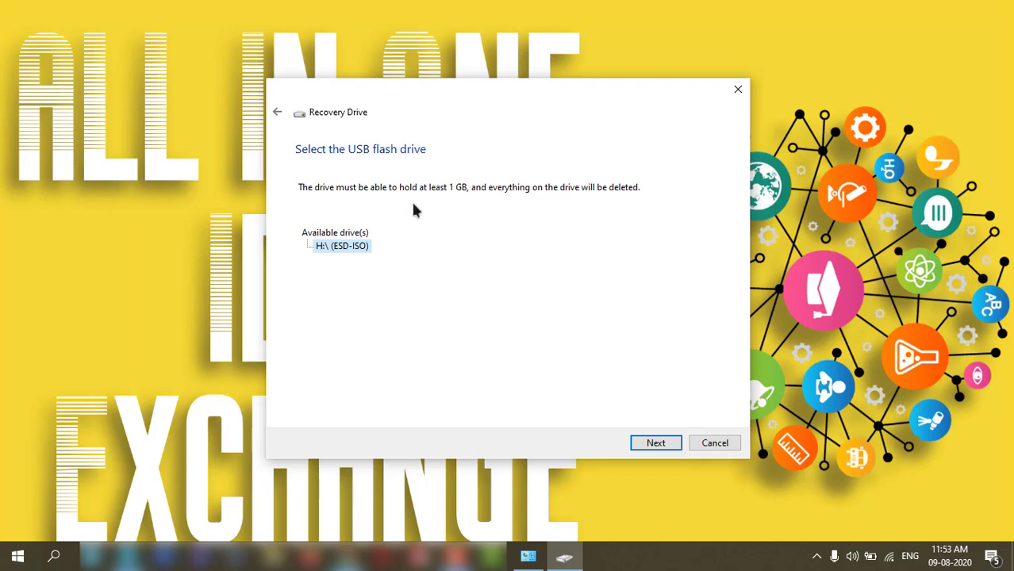
pyautogui.moveTo(625, 219)
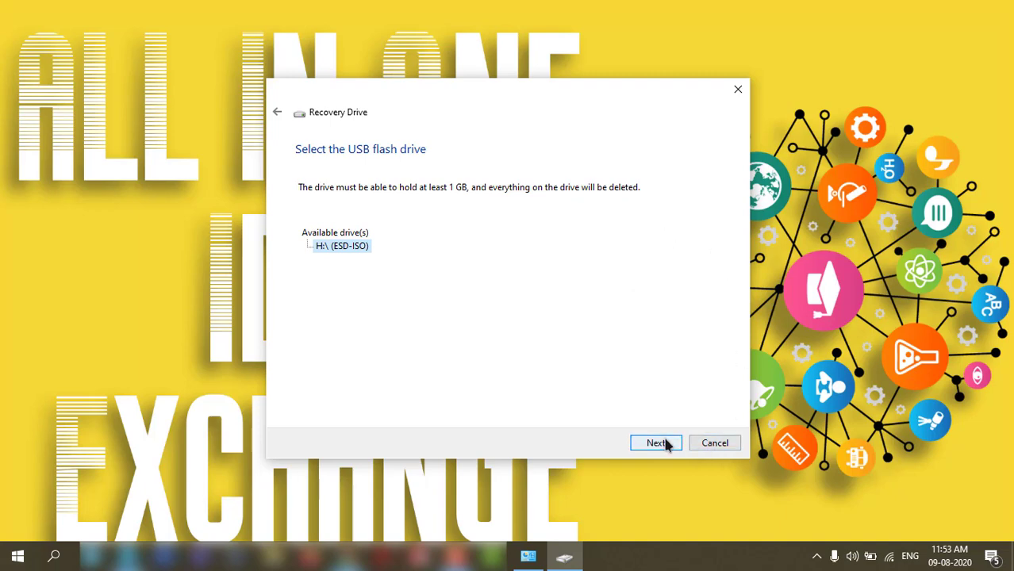
# Step: Continue with drive H:\ to the create step, then cancel the wizard
pyautogui.click(657, 443)
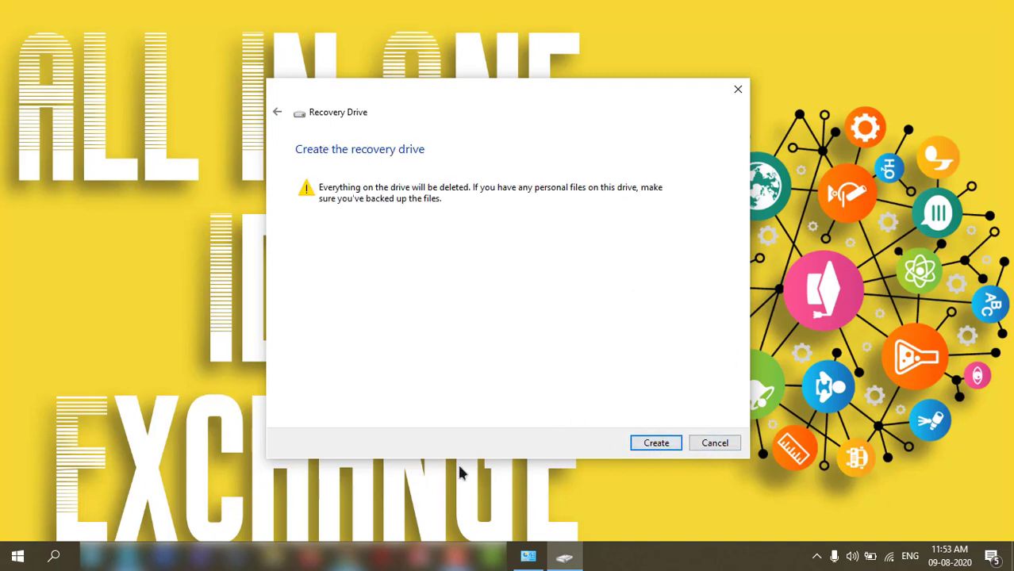
pyautogui.moveTo(300, 265)
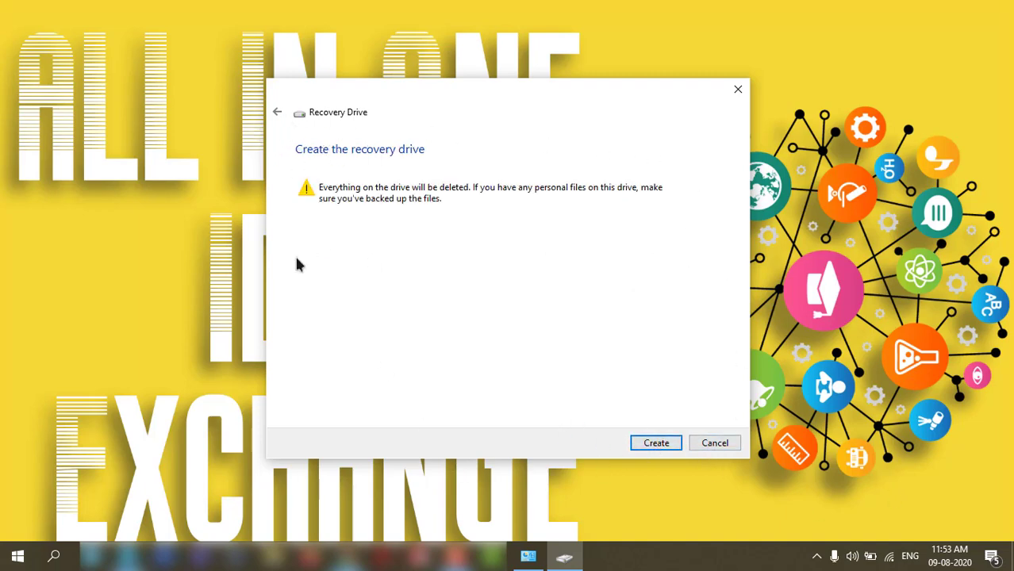
pyautogui.moveTo(655, 443)
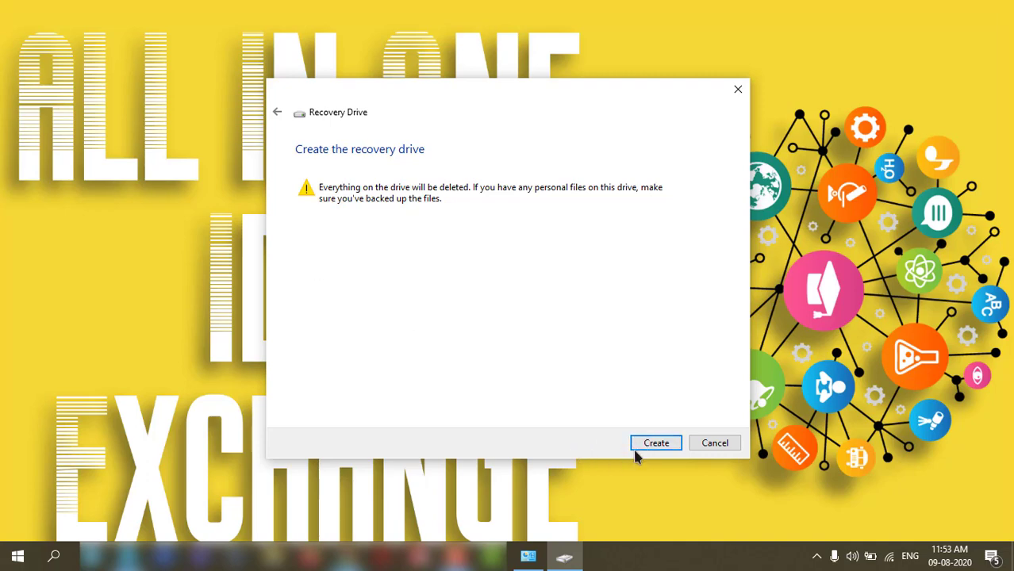
pyautogui.moveTo(656, 443)
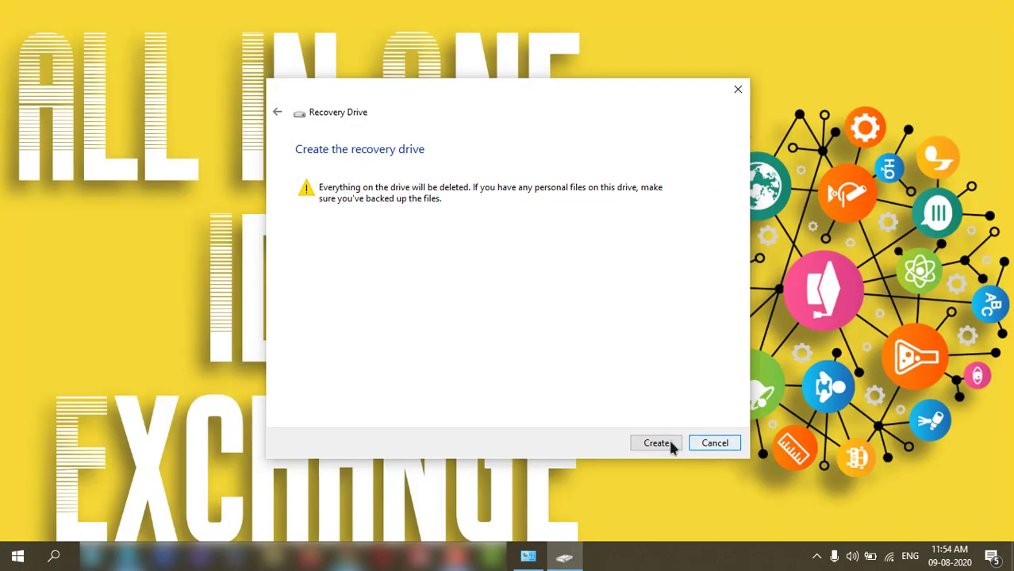
pyautogui.moveTo(714, 443)
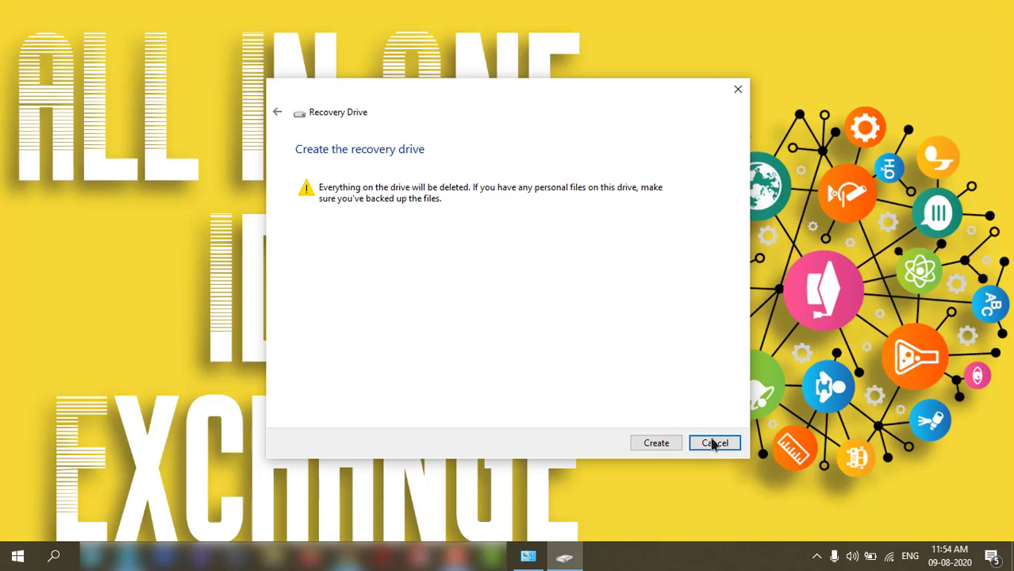
pyautogui.click(714, 442)
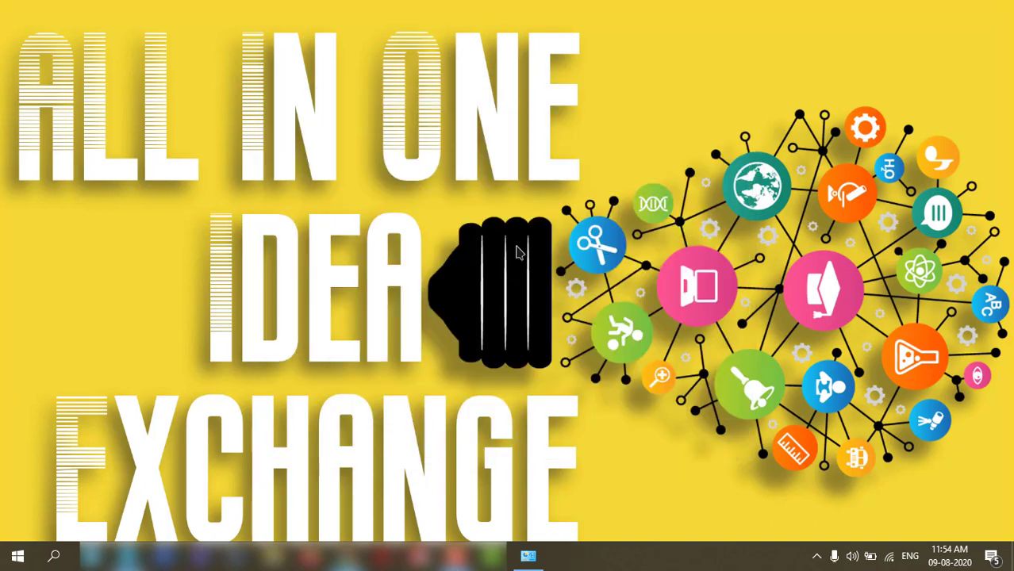
pyautogui.moveTo(673, 292)
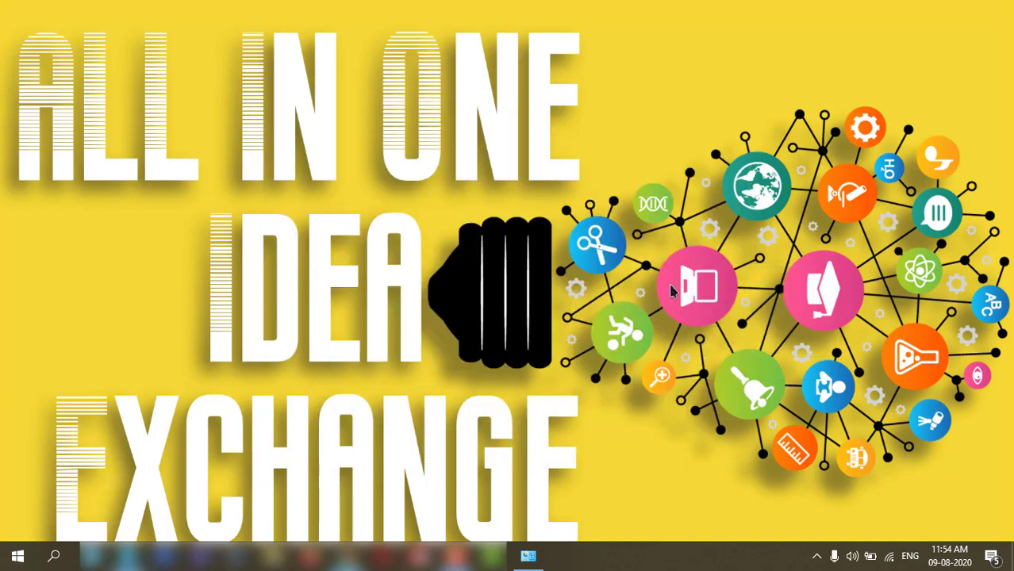